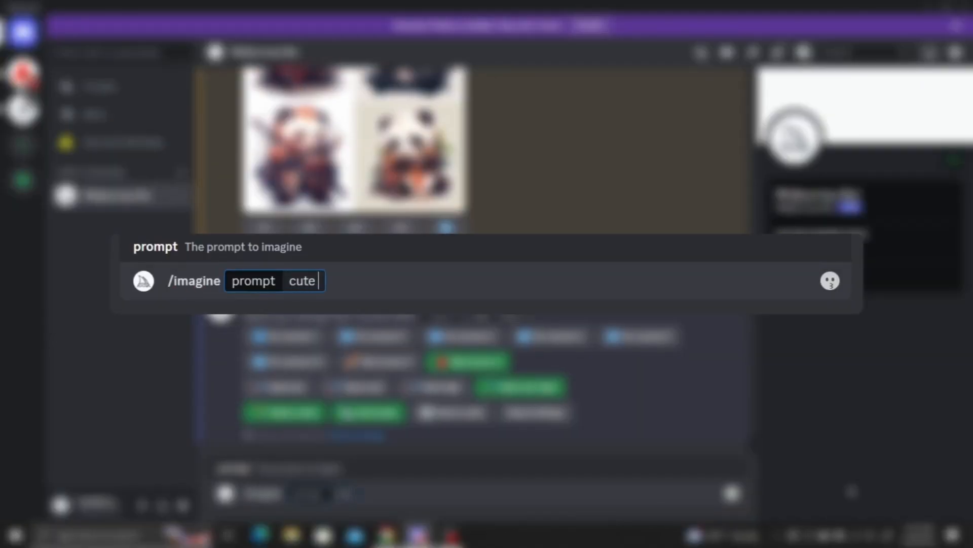
# - Generate 'panda samurai sticker', upscale the fourth result and save it as PandaSamuraiSticker
pyautogui.write('panda samurai sticker')
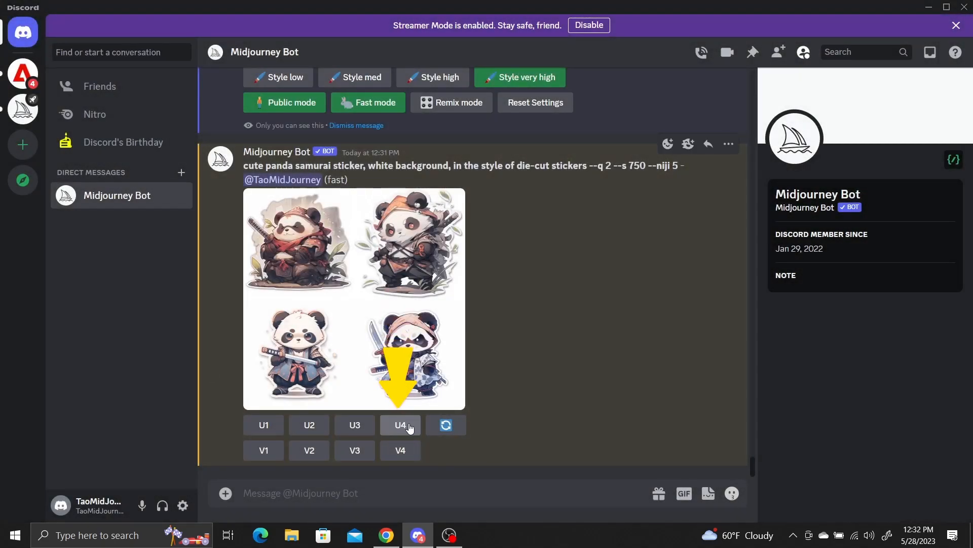
pyautogui.click(400, 425)
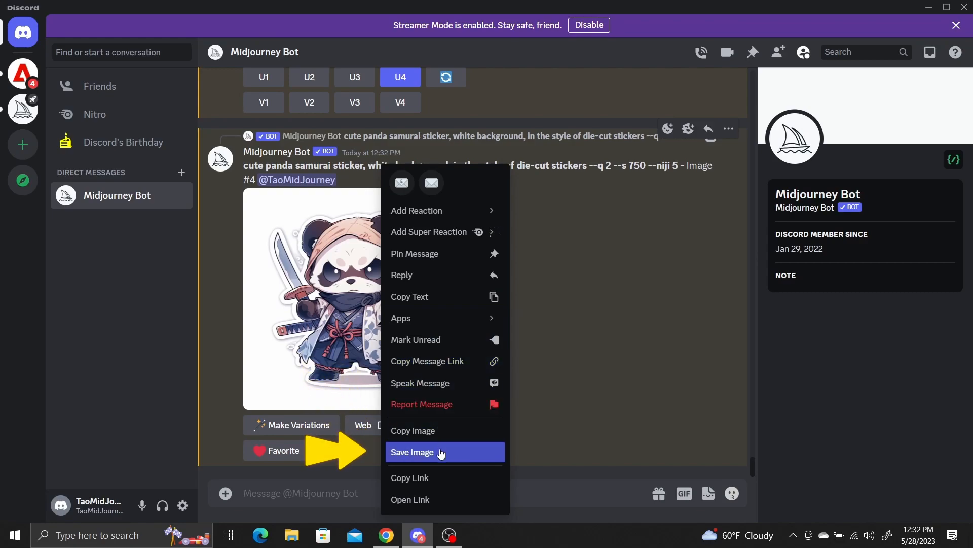
pyautogui.click(413, 452)
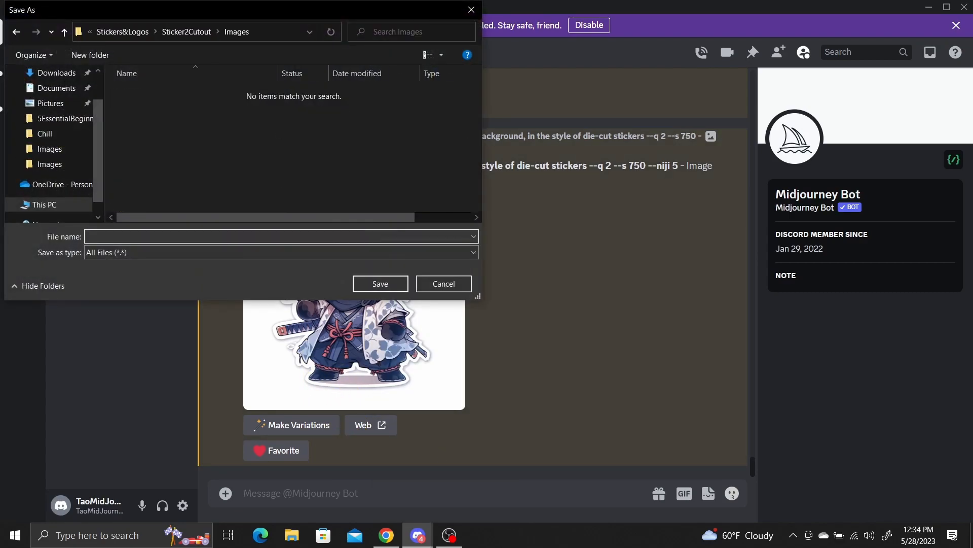
pyautogui.write('PandaSamuraiSticker.')
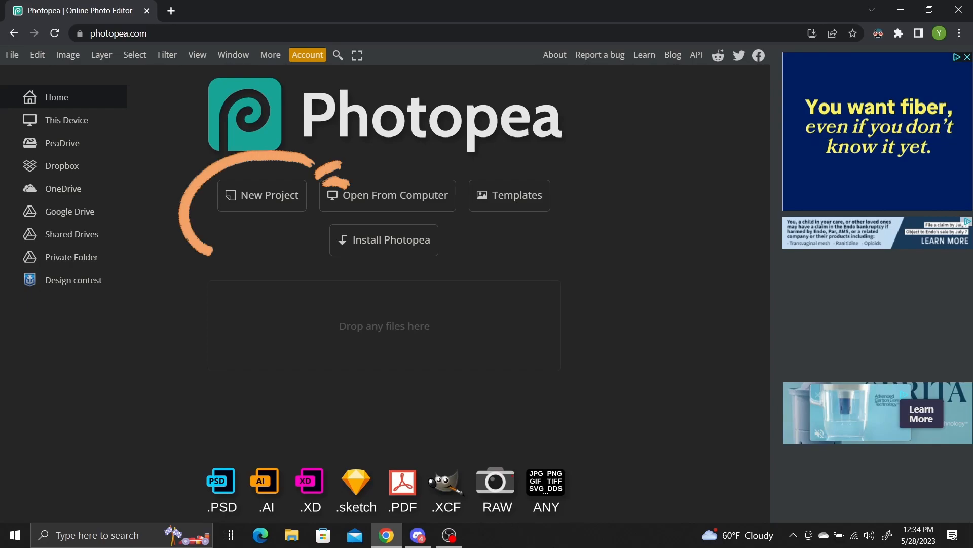
# - Create a new 5×5 inch, 300 DPI white project named PandaSamurai
pyautogui.click(262, 194)
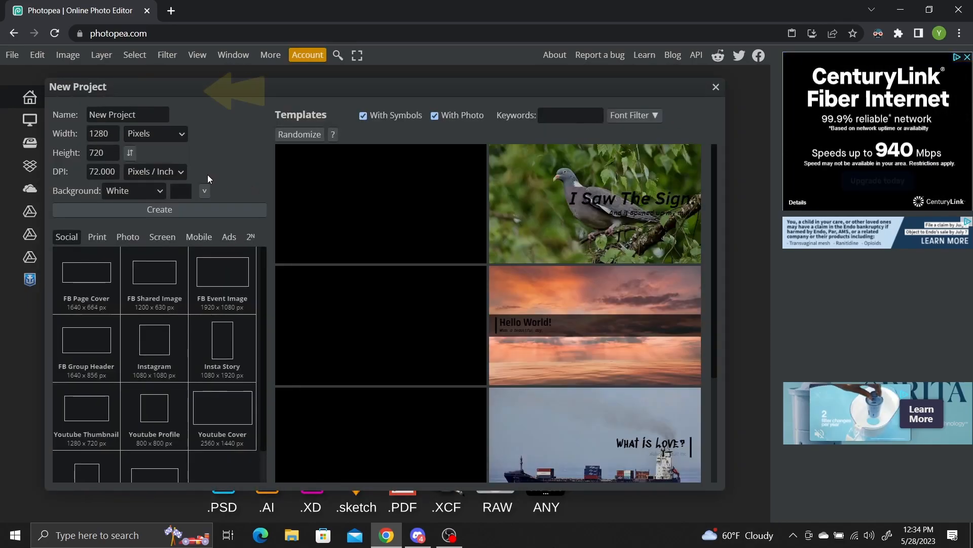
pyautogui.tripleClick(101, 171)
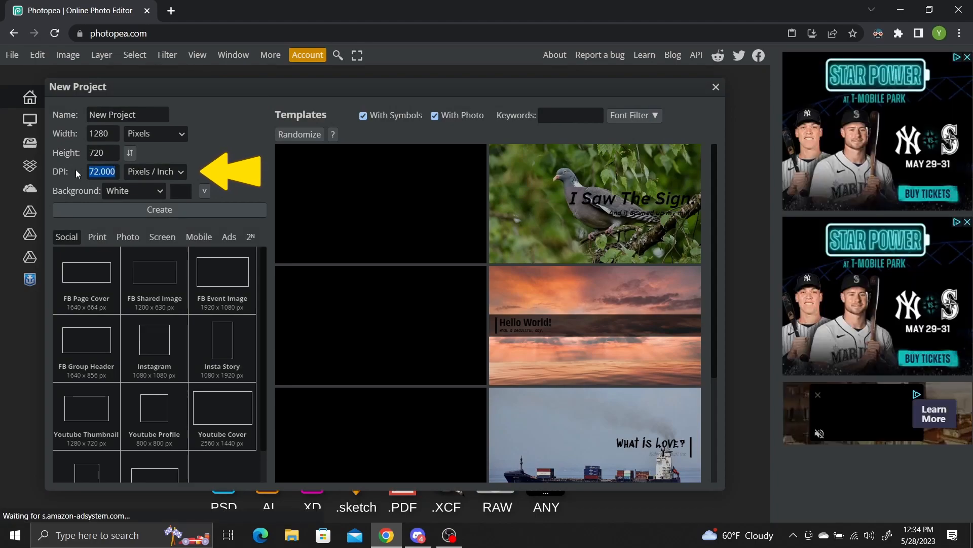
pyautogui.write('300')
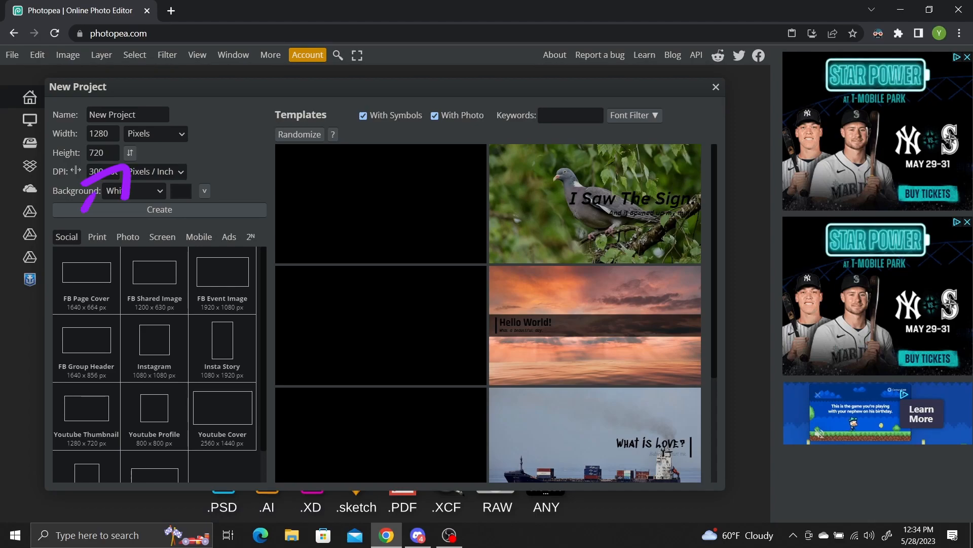
pyautogui.click(155, 132)
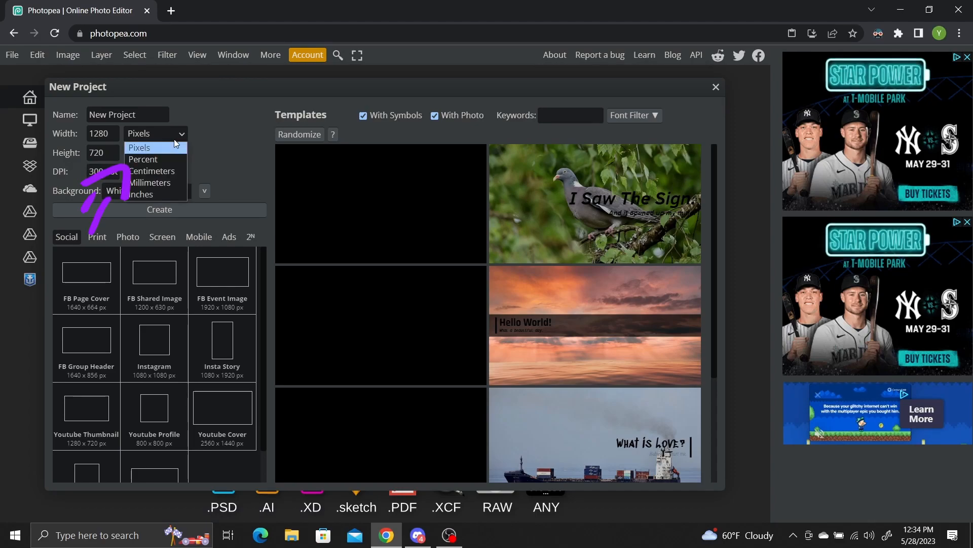
pyautogui.click(141, 194)
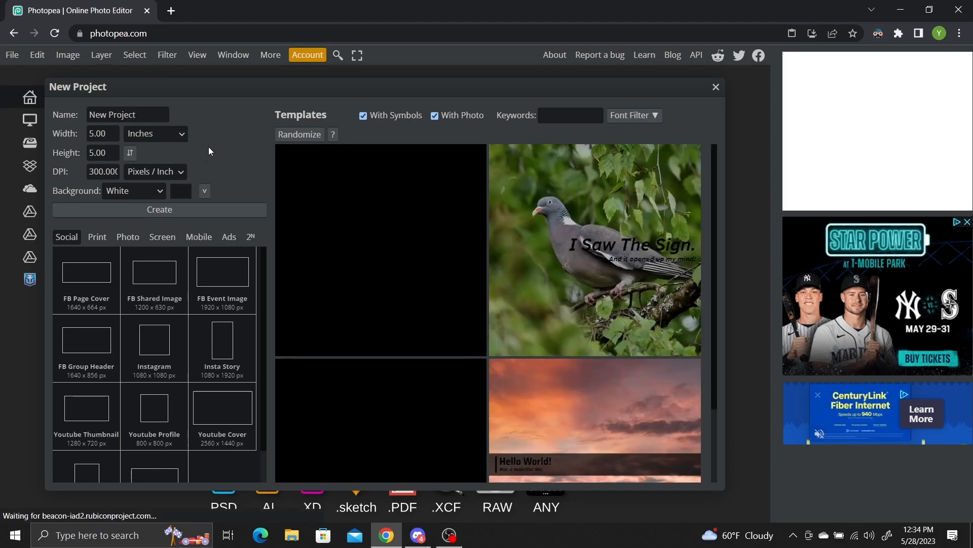
pyautogui.write('PandaSamurai')
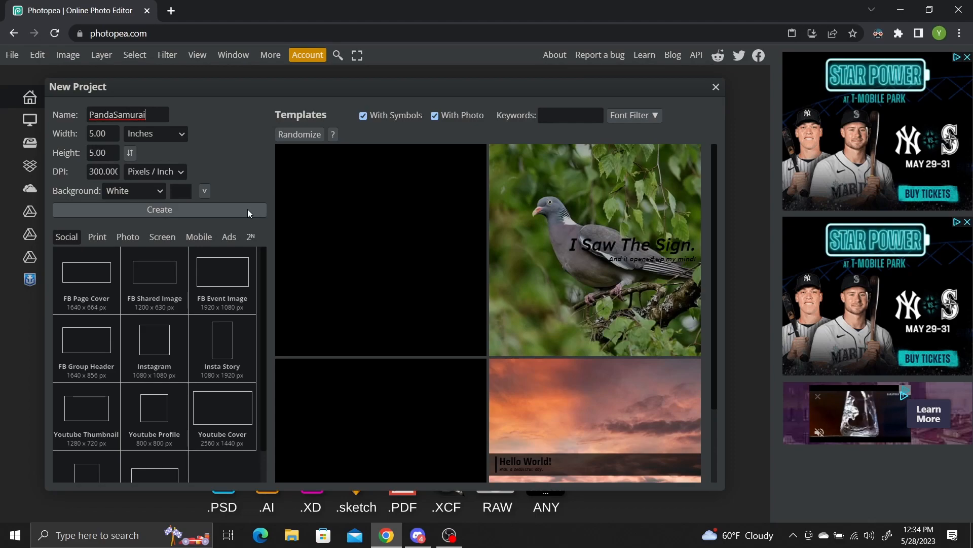
pyautogui.click(159, 209)
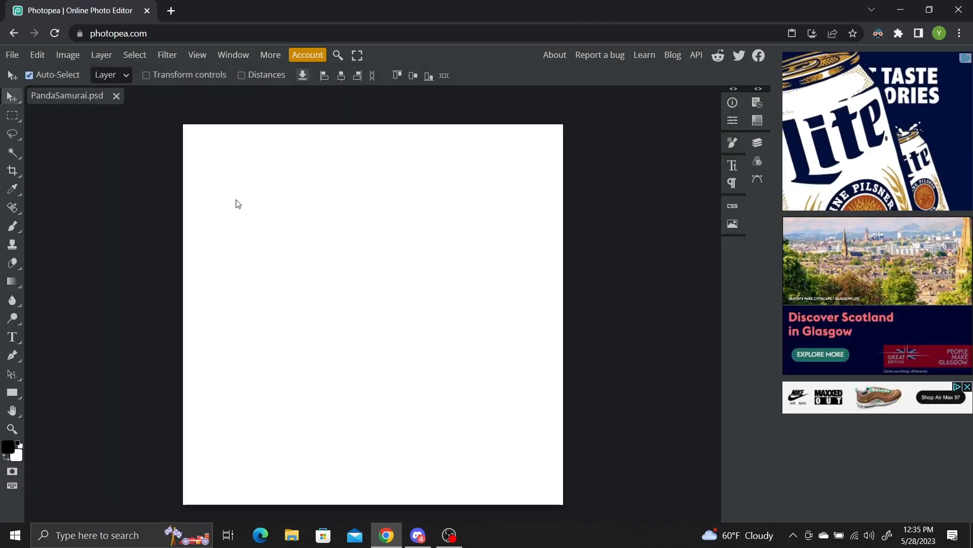
# - Bring the PandaSamuraiSticker image into the project and rasterize its layer
pyautogui.click(291, 535)
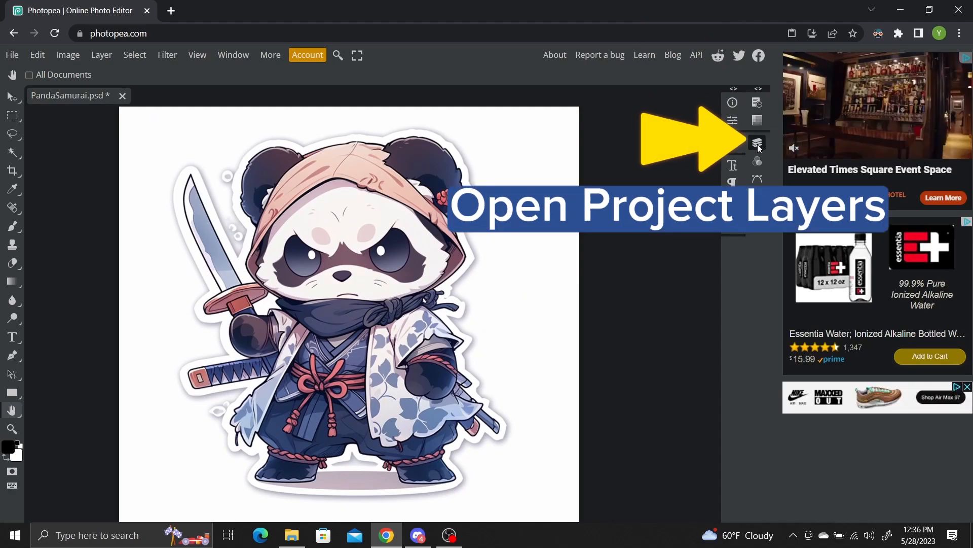
pyautogui.click(758, 143)
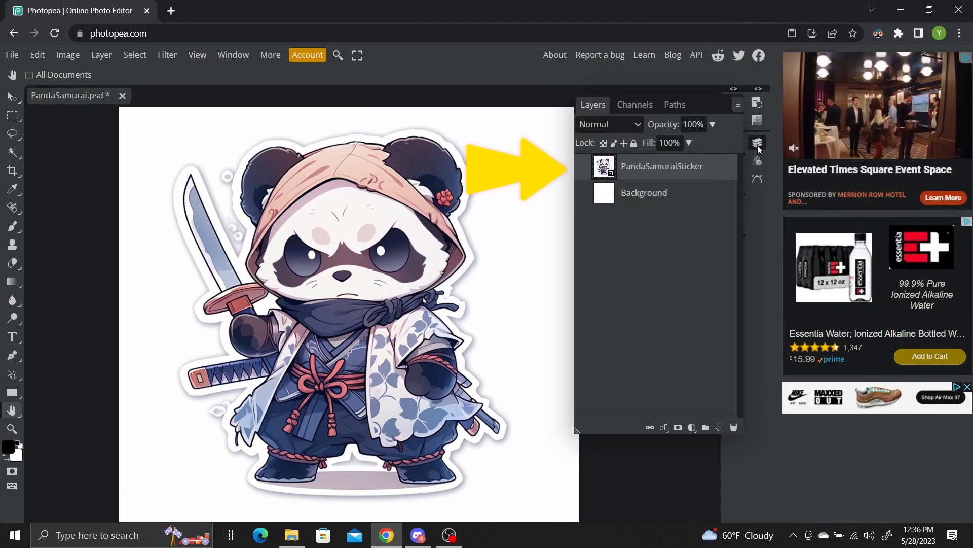
pyautogui.rightClick(661, 165)
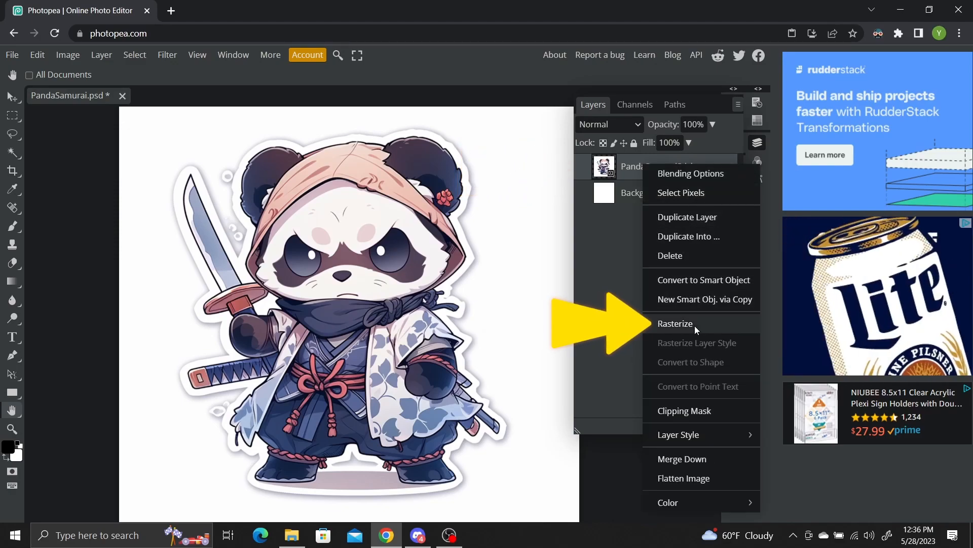
pyautogui.click(675, 323)
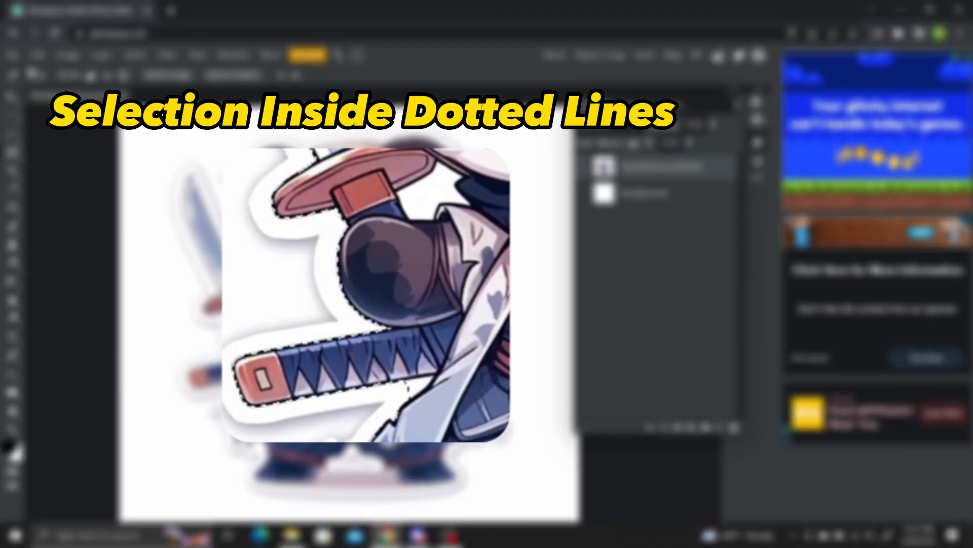
# - Adjust the magic-wand selection so it follows the sticker's white outline
pyautogui.press('ctrl+d')
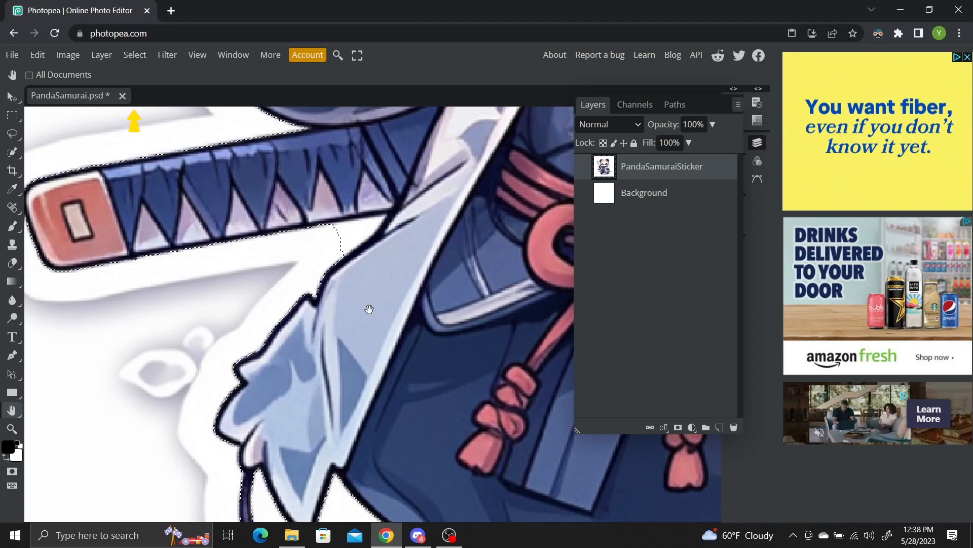
# - Smooth the selection, then contract it by 2 px via Select > Modify
pyautogui.click(134, 54)
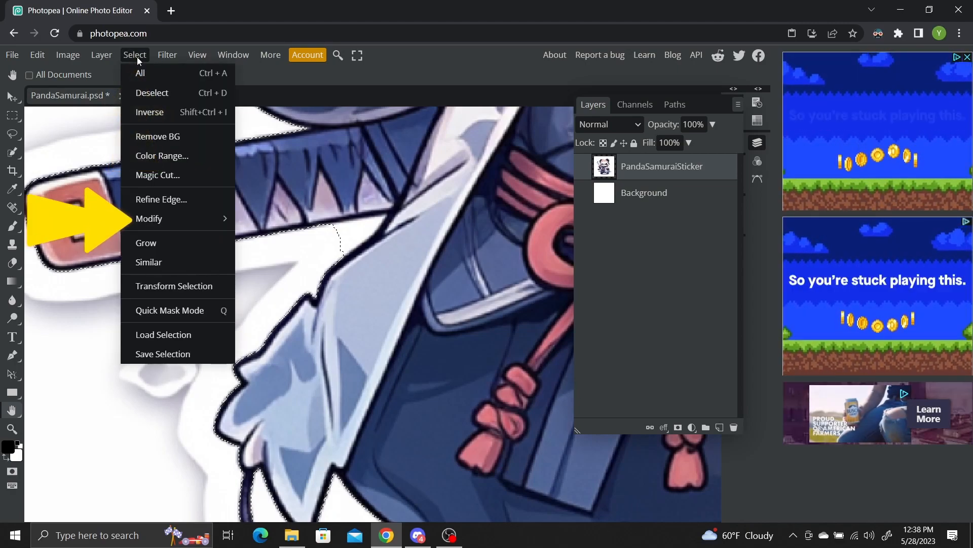
pyautogui.moveTo(149, 219)
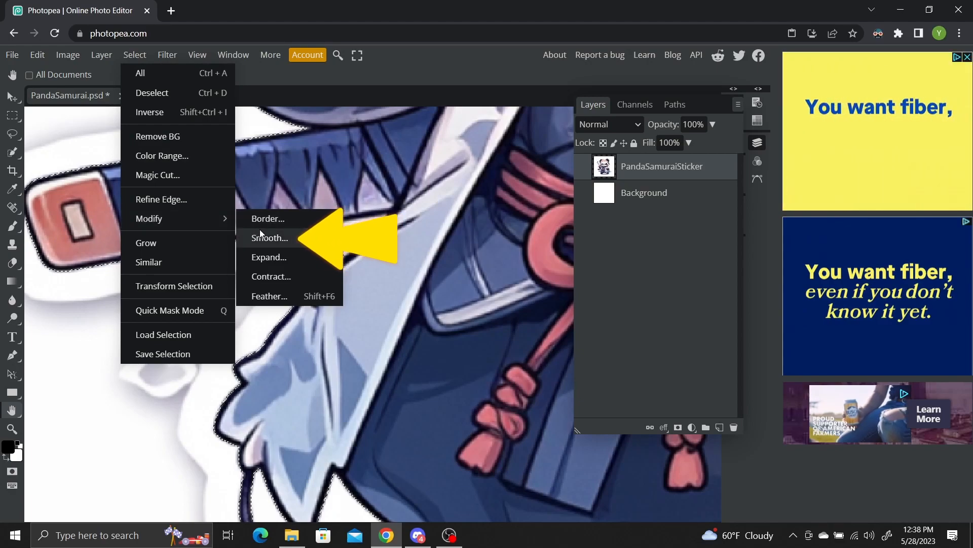
pyautogui.click(269, 237)
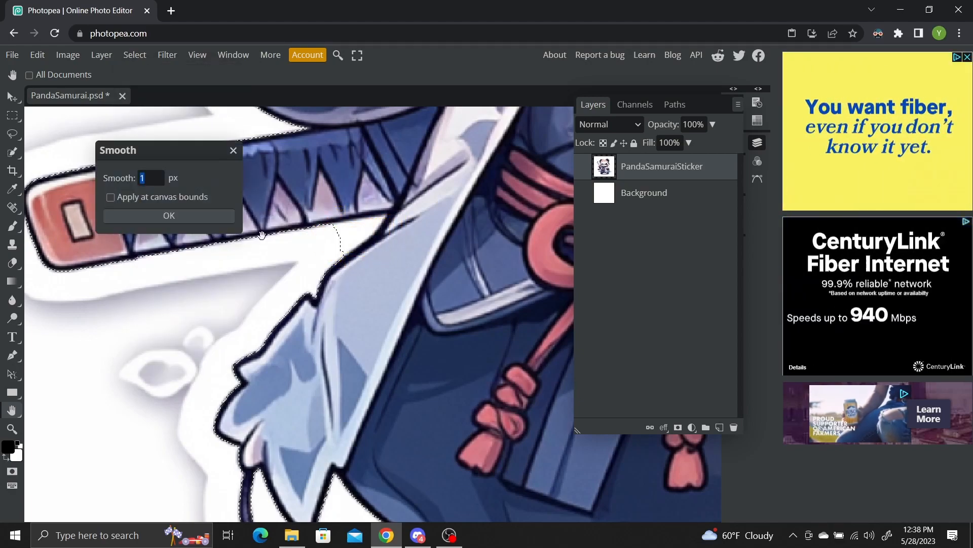
pyautogui.click(169, 215)
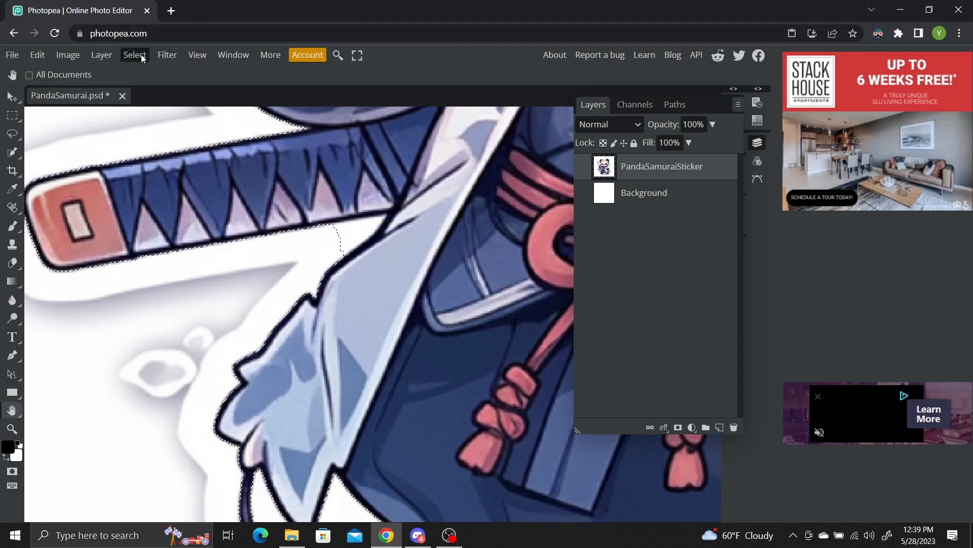
pyautogui.click(134, 55)
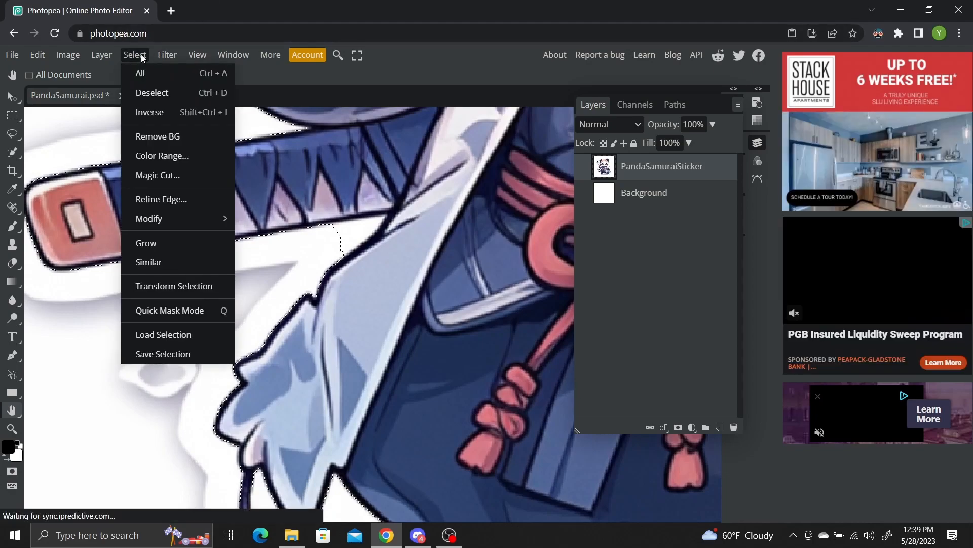
pyautogui.moveTo(150, 219)
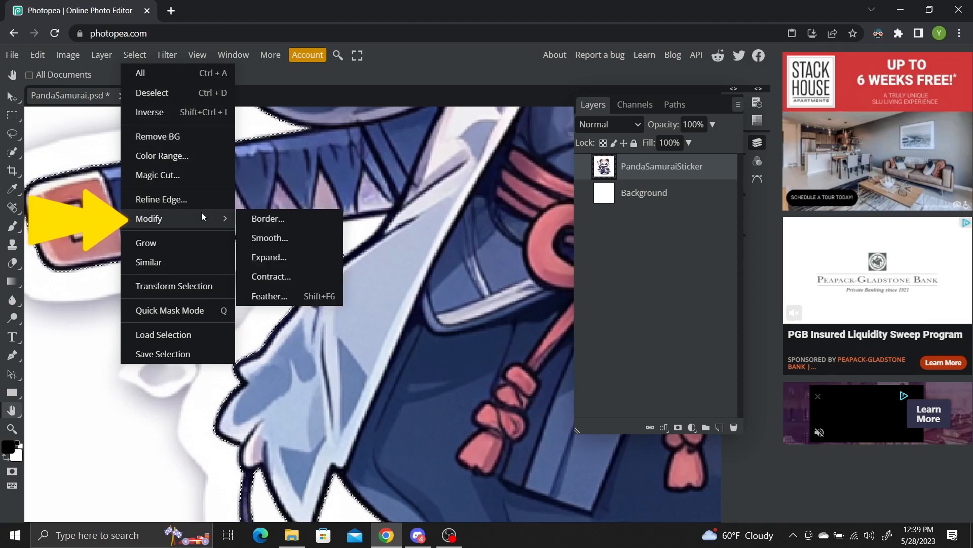
pyautogui.click(269, 276)
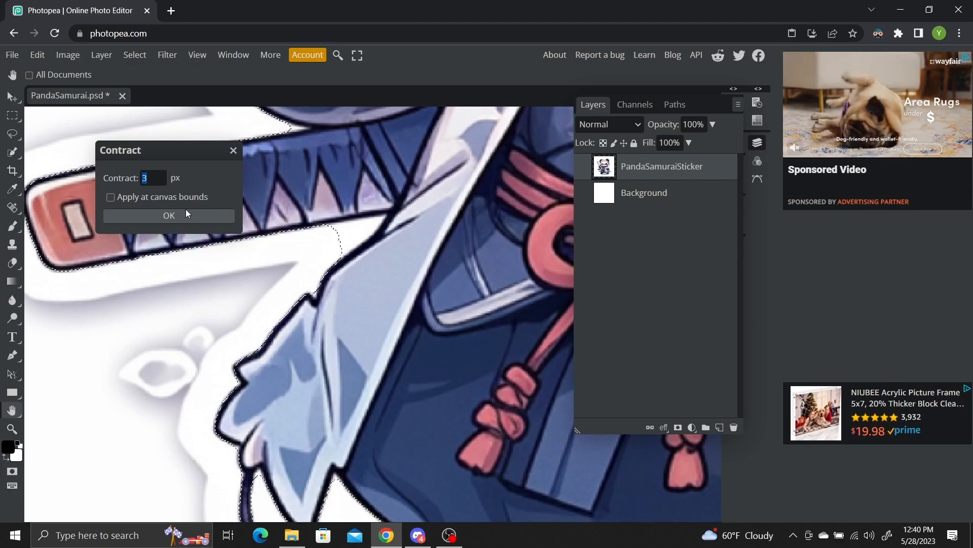
pyautogui.write('2')
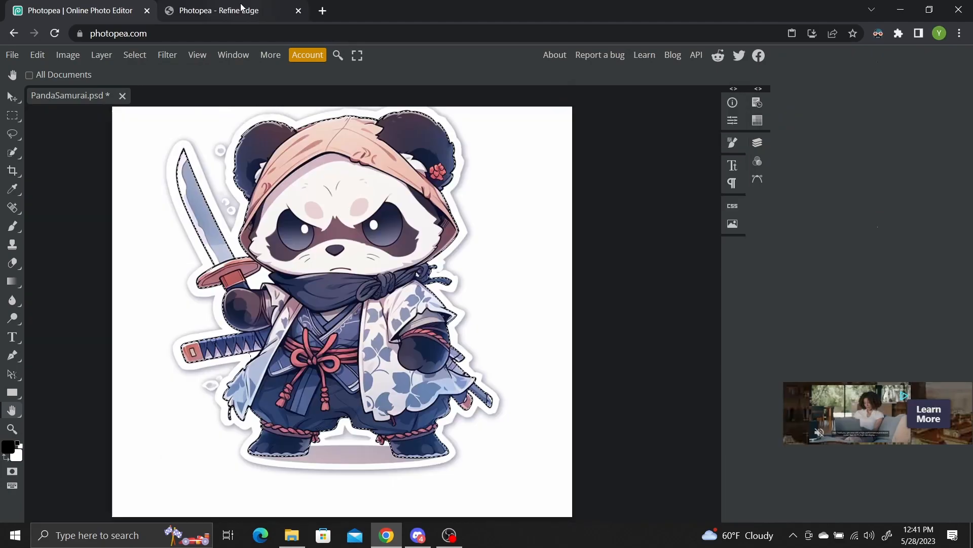
# - Enter Refine Edge and preview the panda cutout on white, then black
pyautogui.click(134, 55)
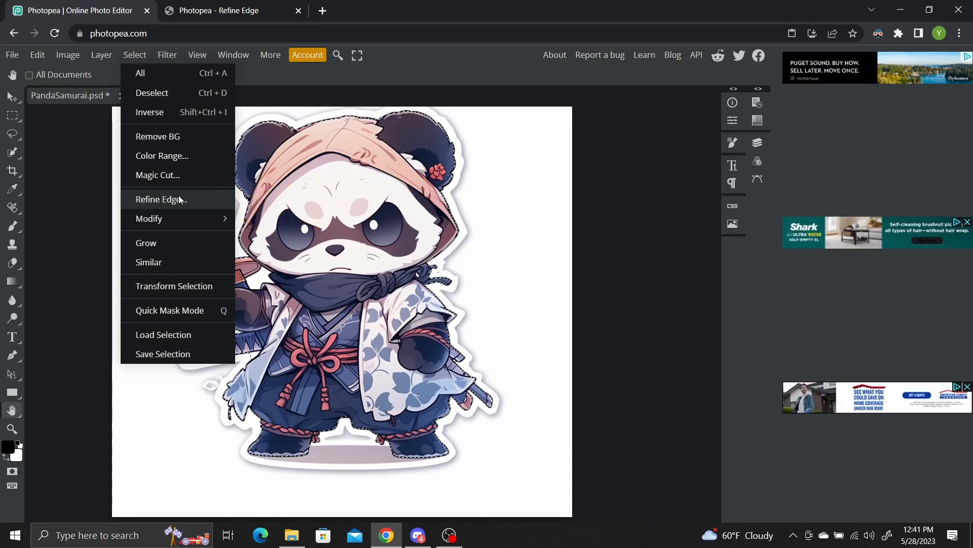
pyautogui.click(161, 200)
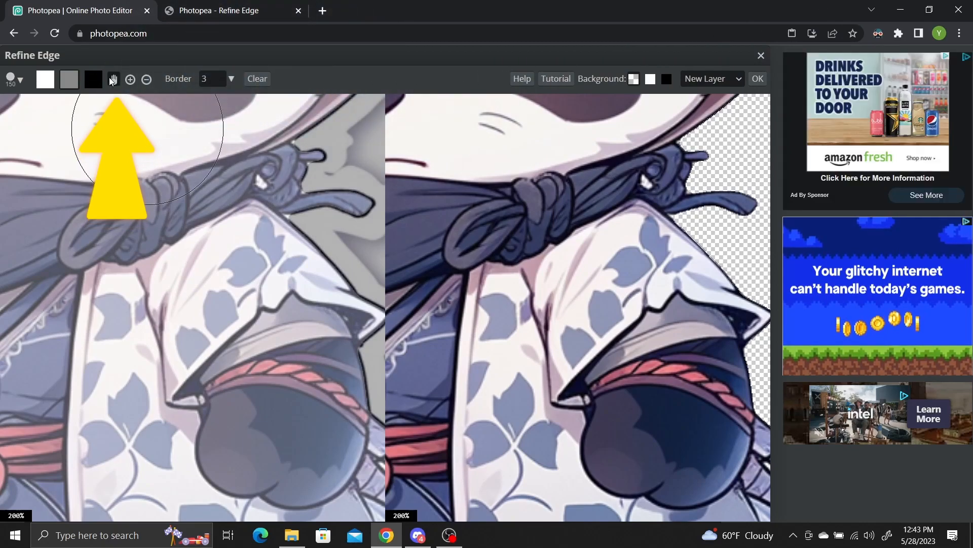
pyautogui.moveTo(82, 397)
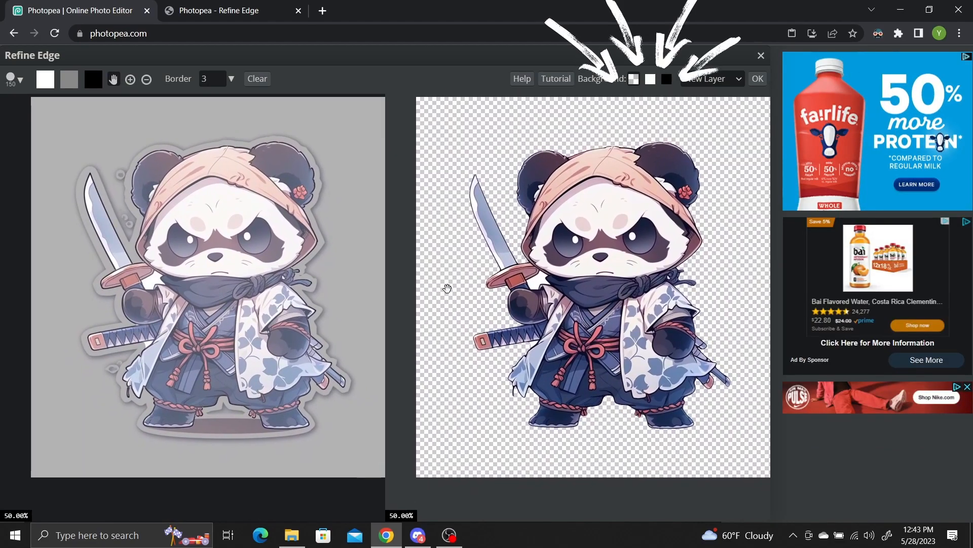
pyautogui.click(649, 79)
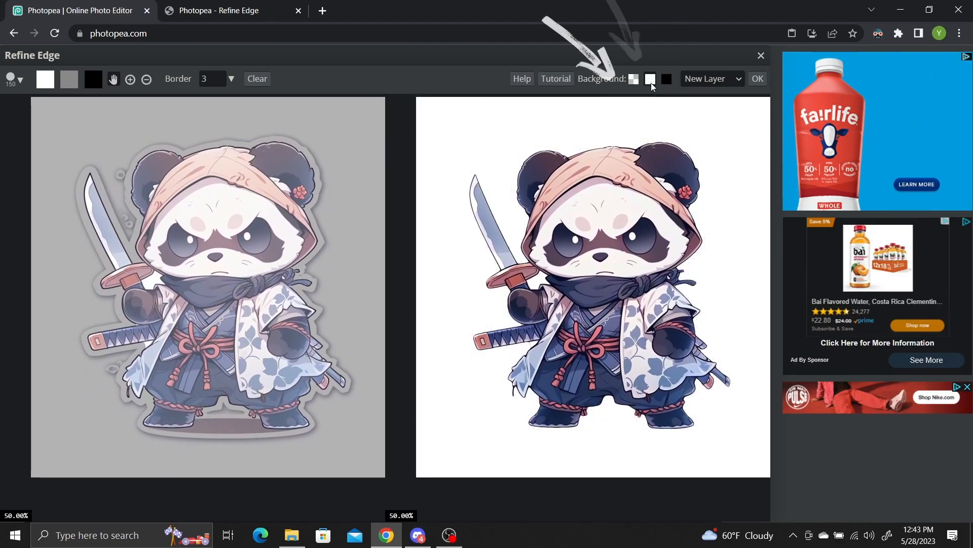
pyautogui.click(666, 79)
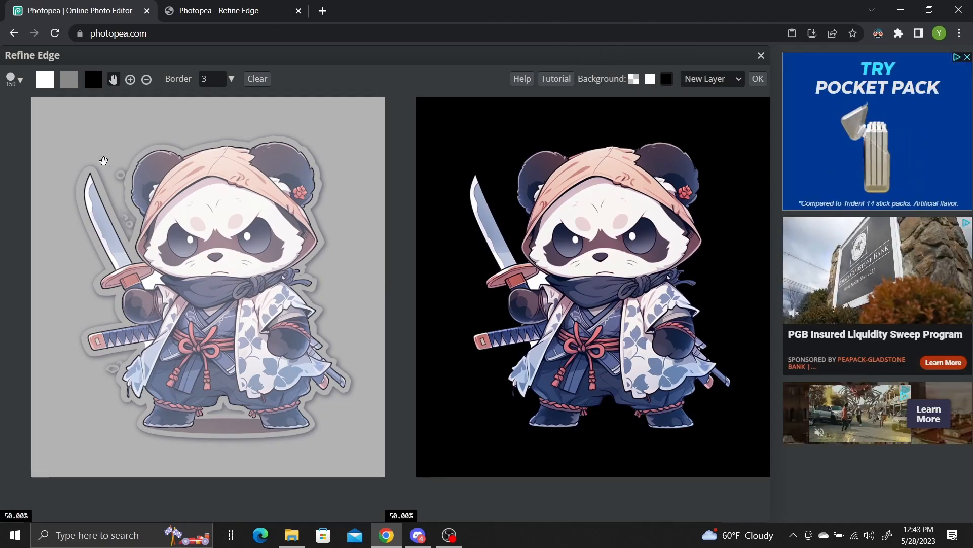
# - With a ~6 px refine brush, clear the white patch by the sword and preview on transparency
pyautogui.click(44, 79)
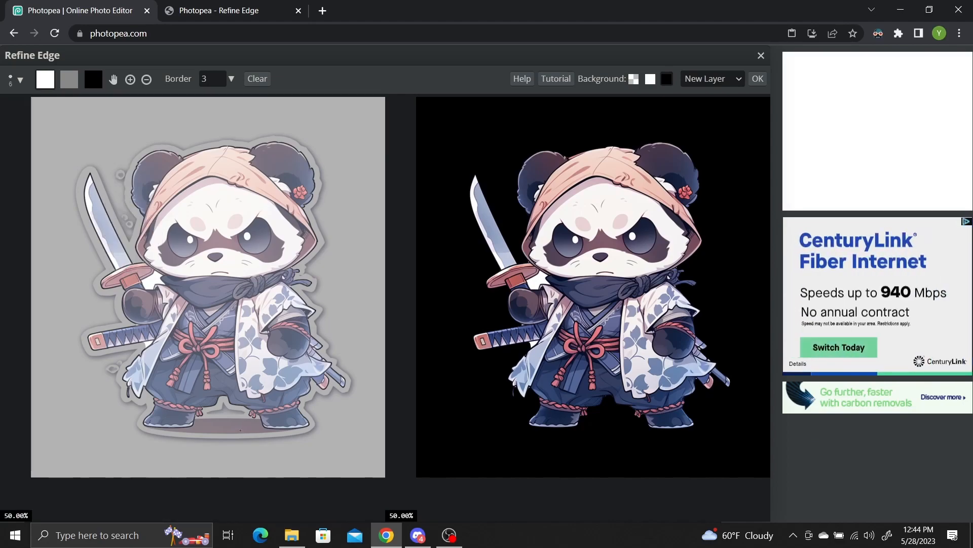
pyautogui.click(21, 81)
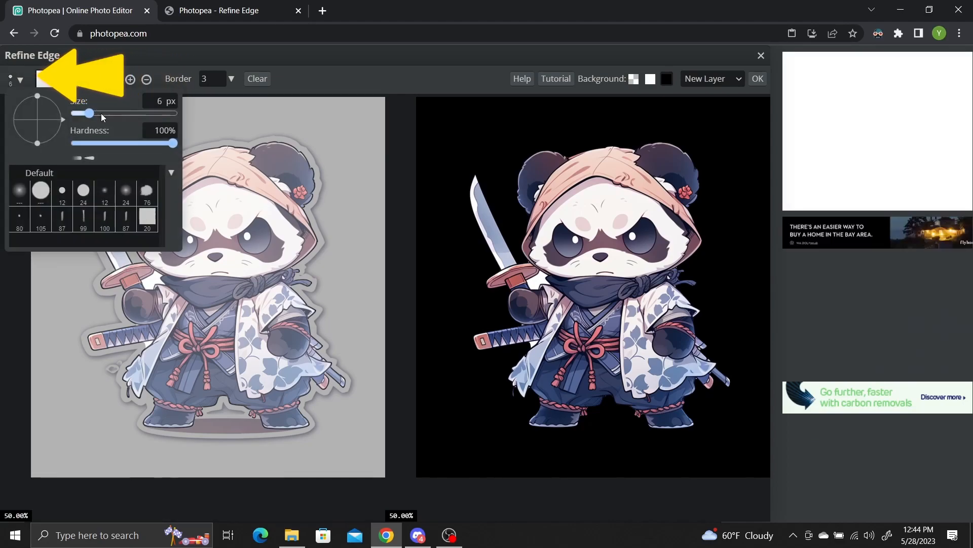
pyautogui.moveTo(91, 113); pyautogui.dragTo(93, 113)
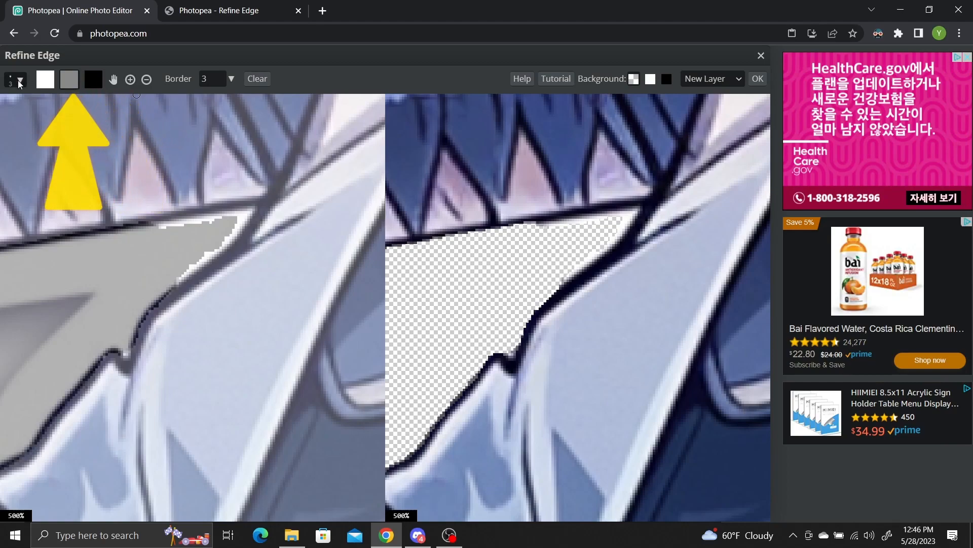
pyautogui.click(17, 79)
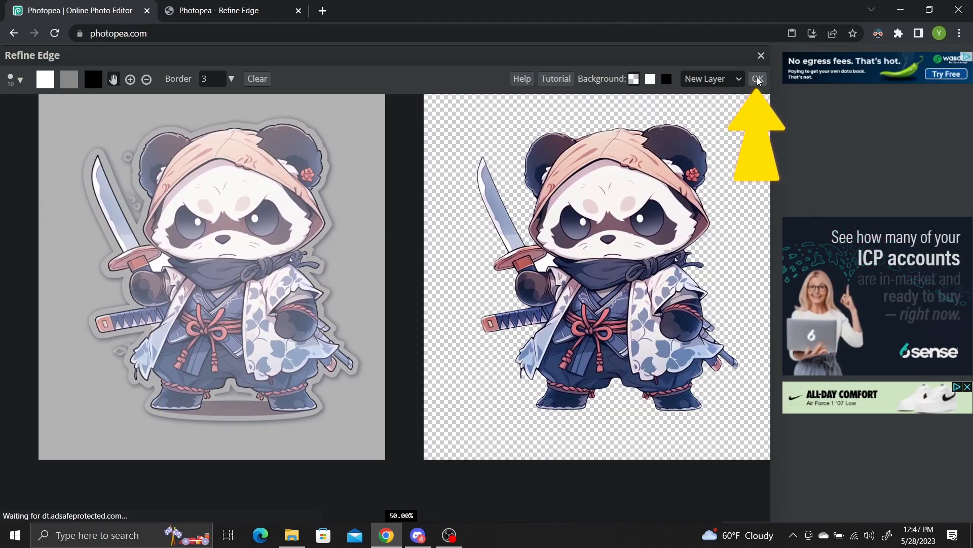
# - Apply the cutout as a new layer, hide the Background layer and go to File for export
pyautogui.click(757, 78)
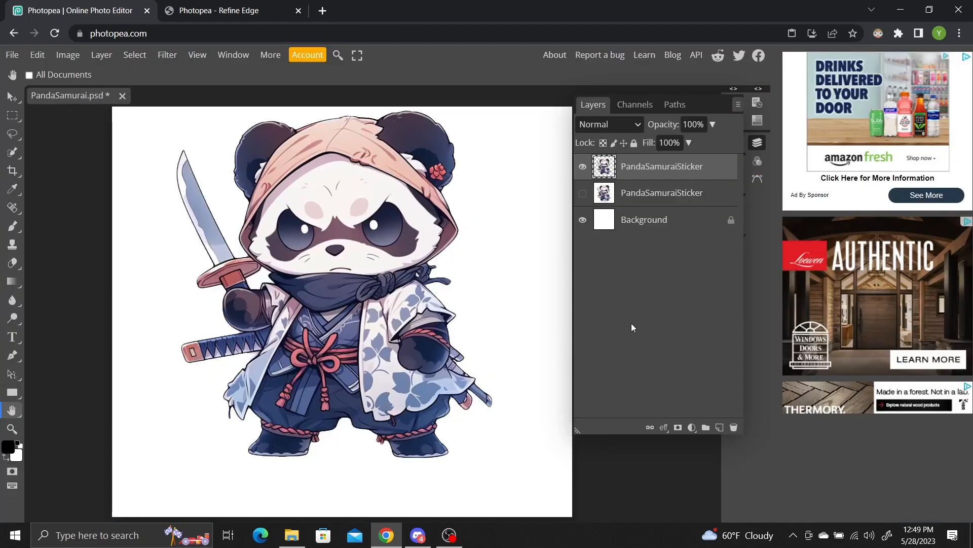
pyautogui.moveTo(587, 237)
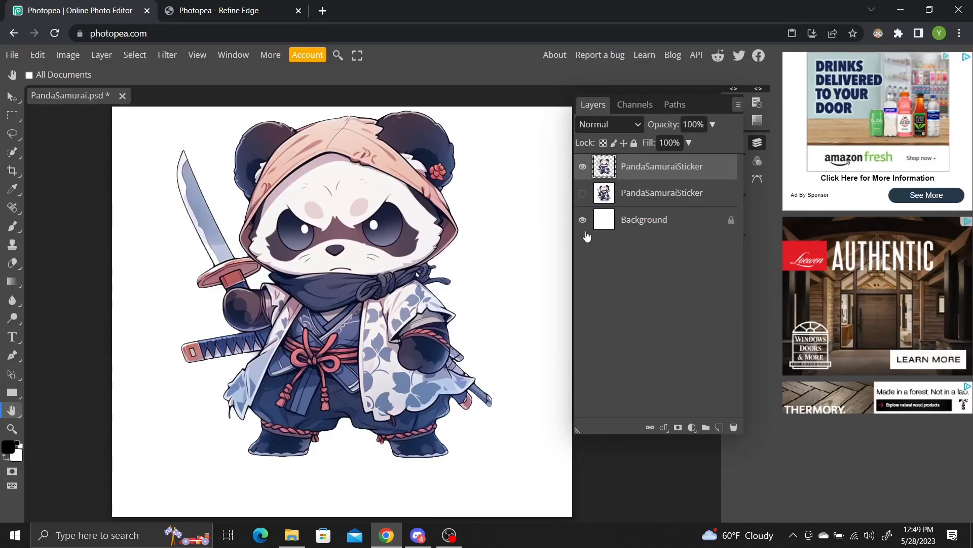
pyautogui.click(582, 219)
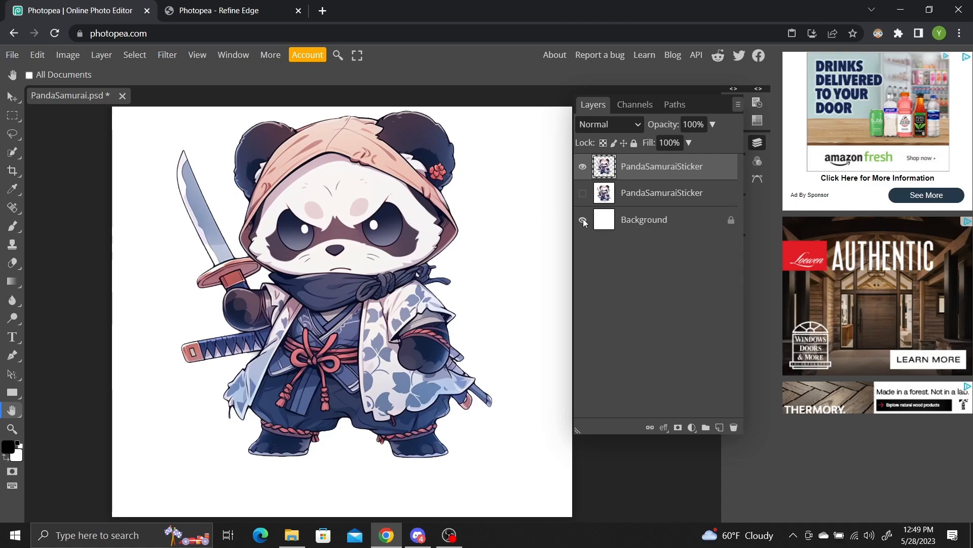
pyautogui.click(582, 219)
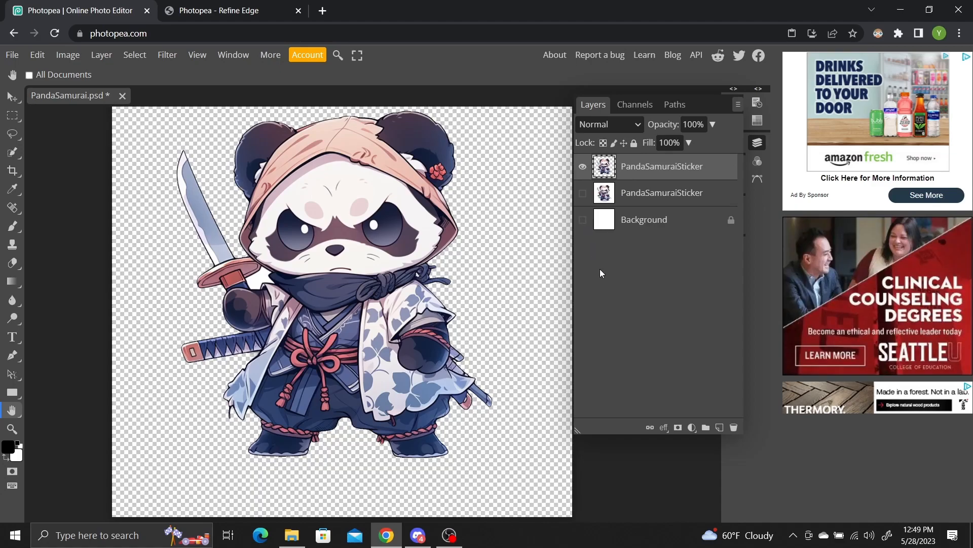
pyautogui.click(11, 54)
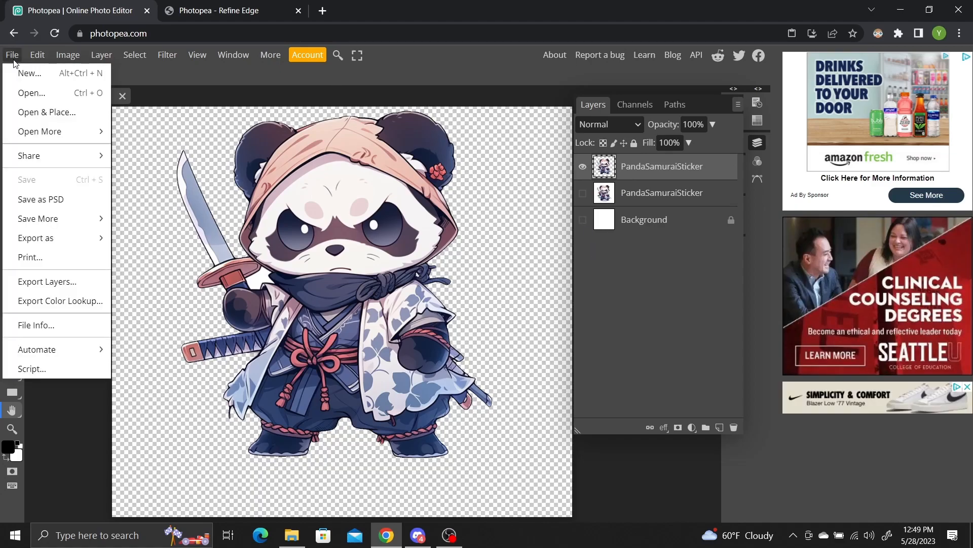
pyautogui.moveTo(35, 237)
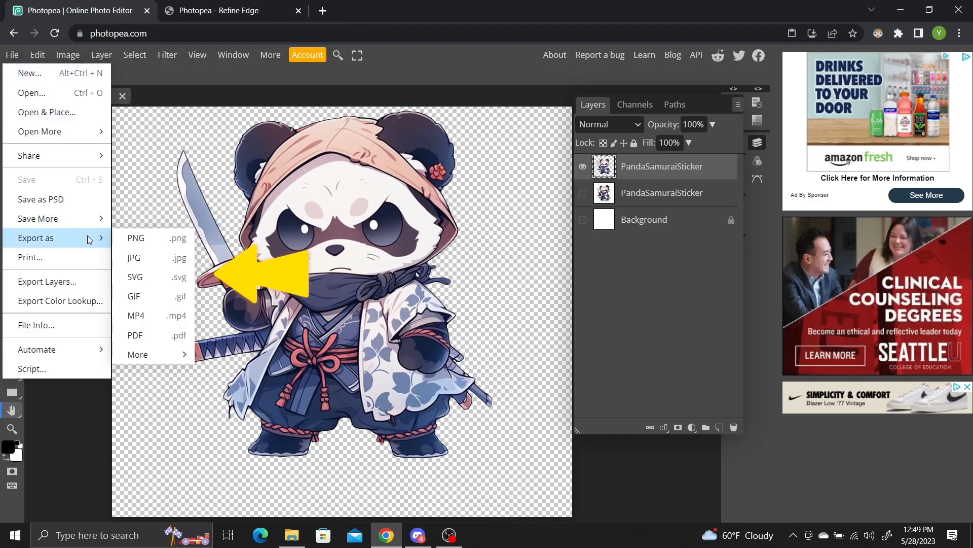